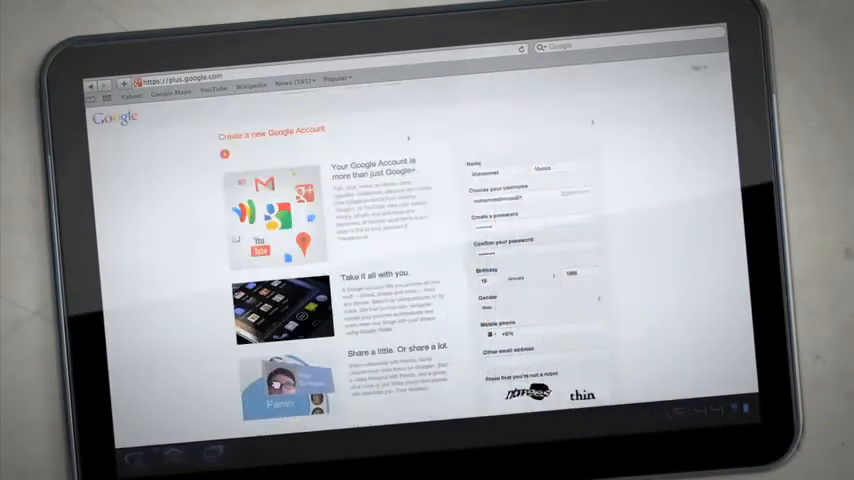
# Submit the new Google account and continue from the Welcome page into Google+.
pyautogui.scroll(-3)
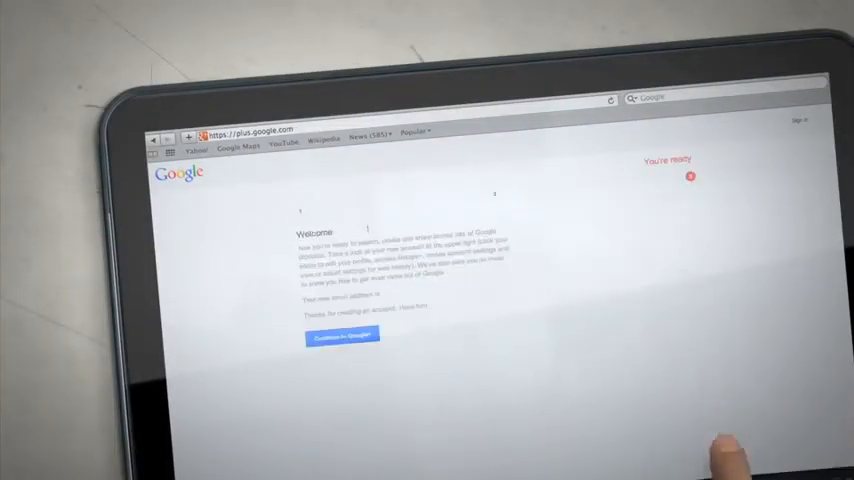
pyautogui.click(342, 336)
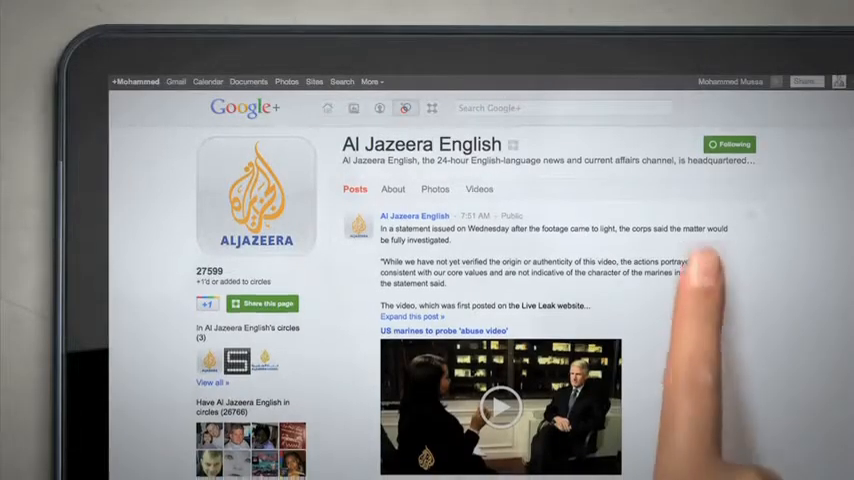
# Scroll to earlier Al Jazeera English posts and their comments.
pyautogui.scroll(-3)
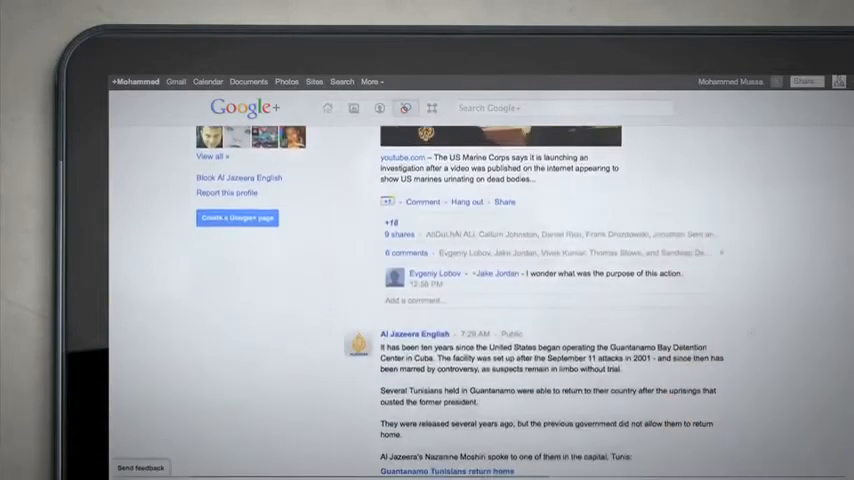
pyautogui.click(500, 136)
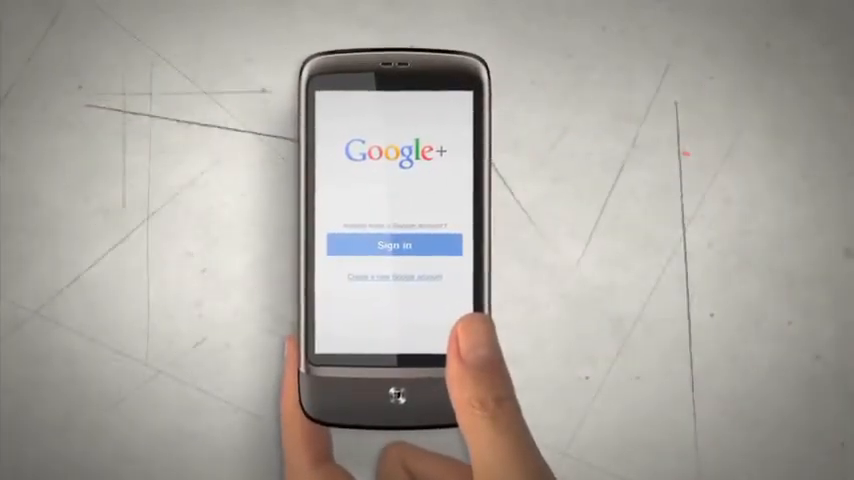
# Sign in to the Google+ phone app with the account's email and password.
pyautogui.click(392, 244)
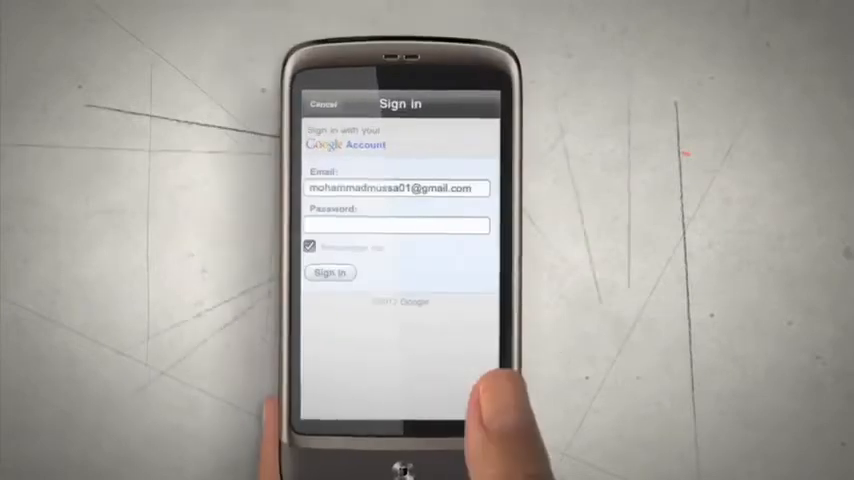
pyautogui.click(330, 272)
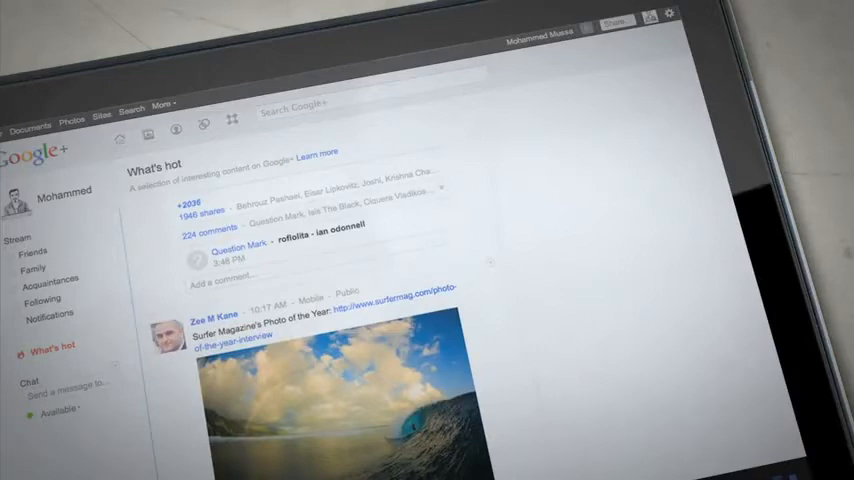
# Show the What's hot stream of trending posts from the left sidebar.
pyautogui.click(18, 238)
pyautogui.write('Al Jazeera')
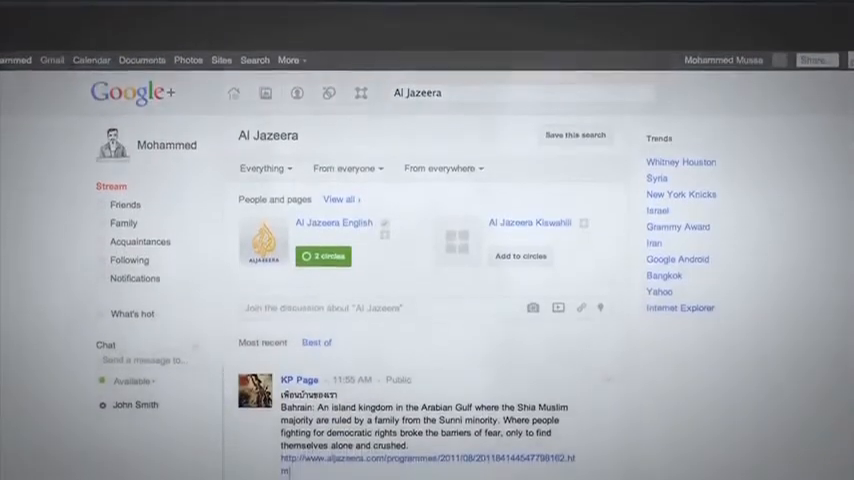
# Search Google+ for Al Jazeera, then browse results for #howtousegoogleplus.
pyautogui.click(332, 222)
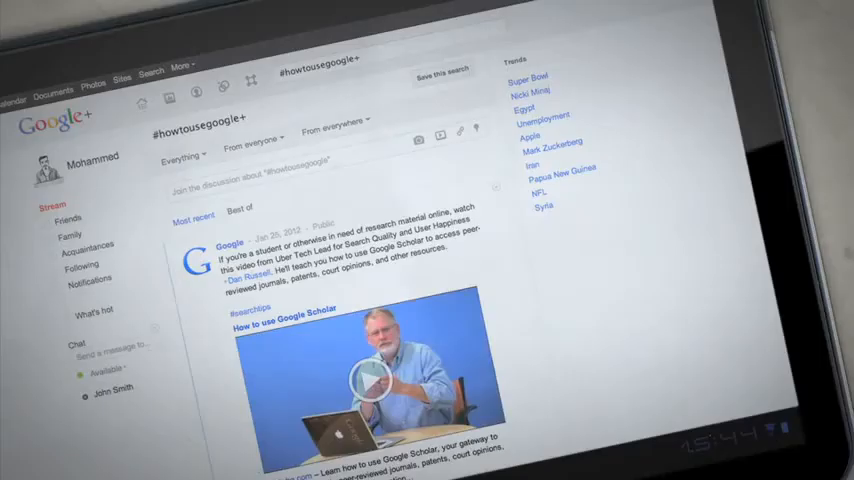
pyautogui.scroll(-3)
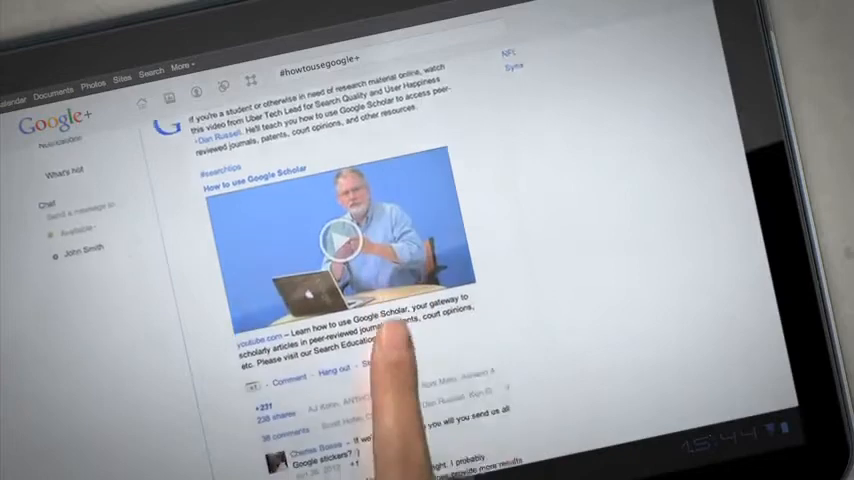